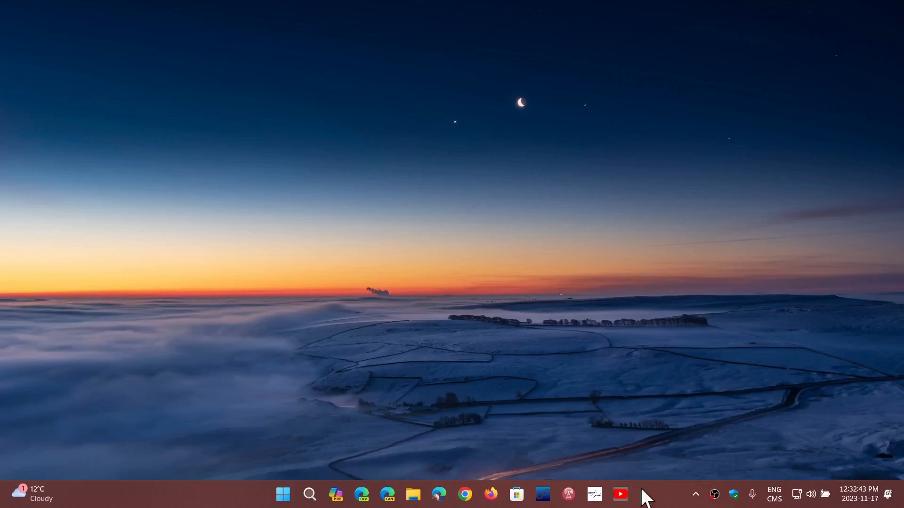
pyautogui.moveTo(646, 397)
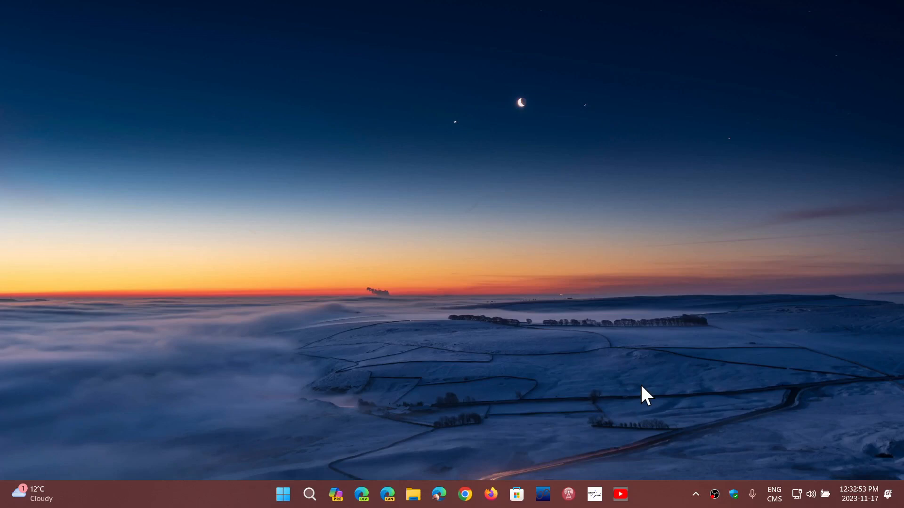
pyautogui.moveTo(440, 494)
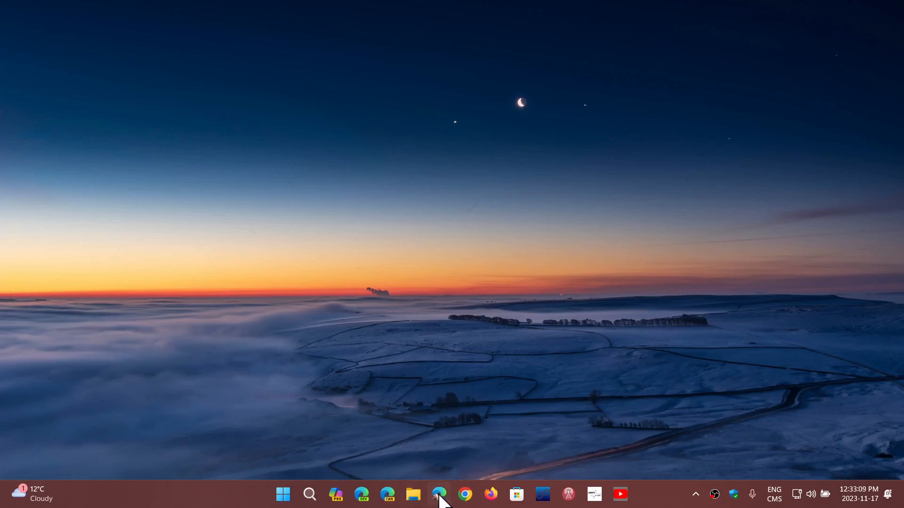
# - Launch Edge from the taskbar, open Settings from the menu, then close the Settings tab
pyautogui.click(438, 494)
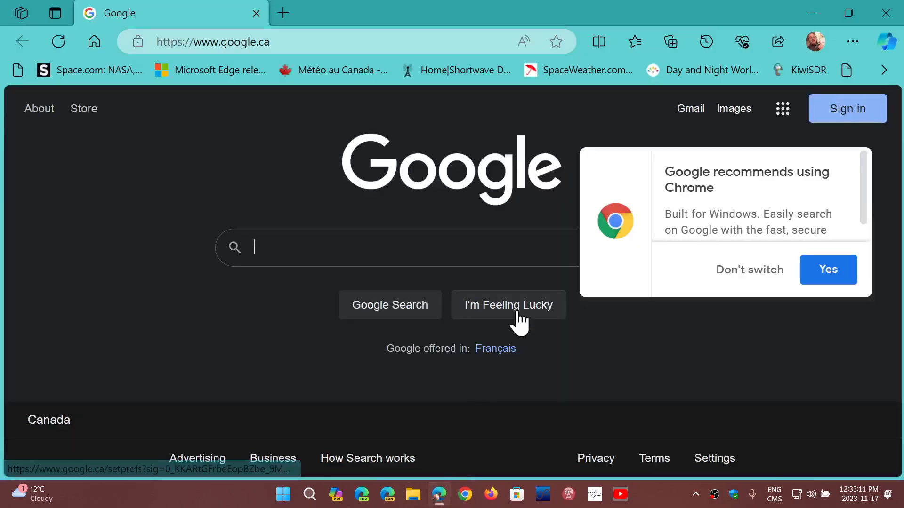
pyautogui.click(853, 42)
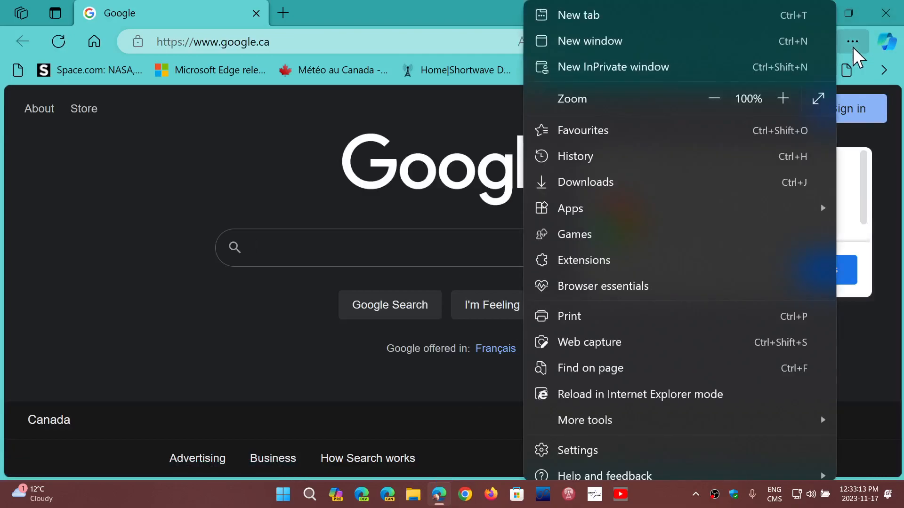
pyautogui.moveTo(684, 454)
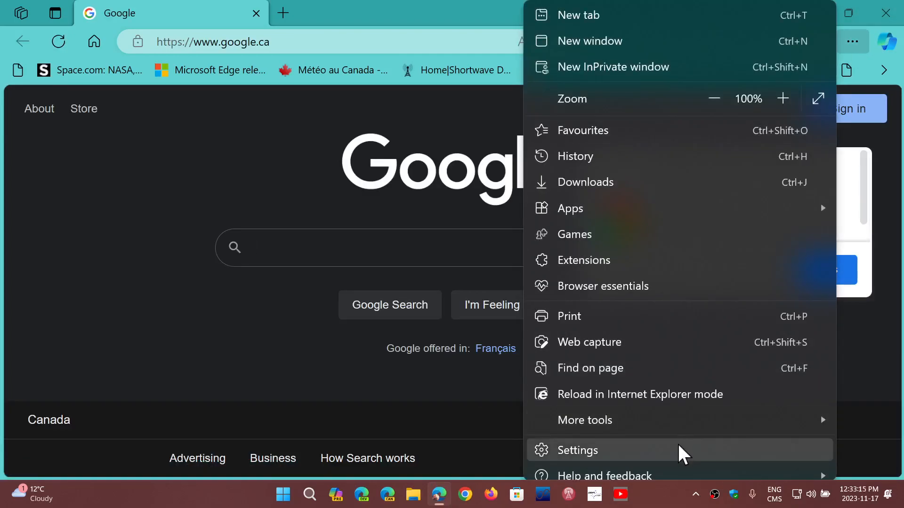
pyautogui.click(577, 449)
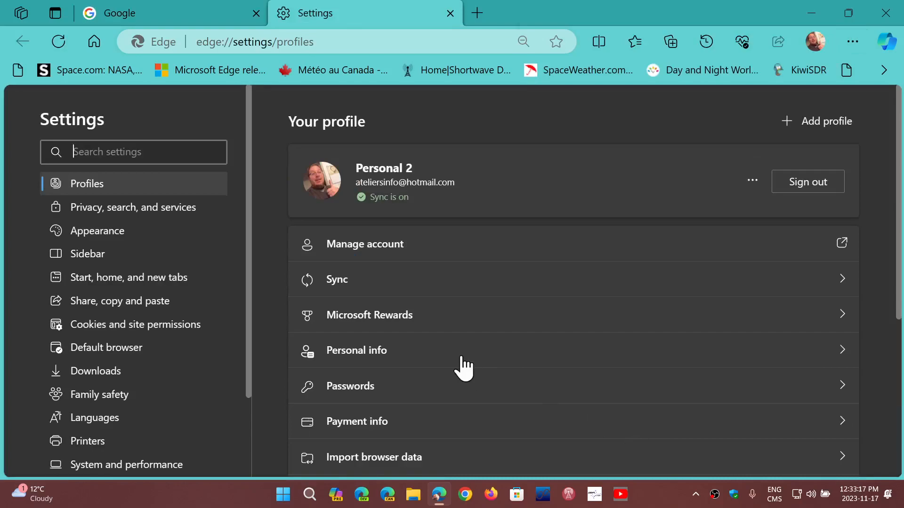
pyautogui.moveTo(435, 20)
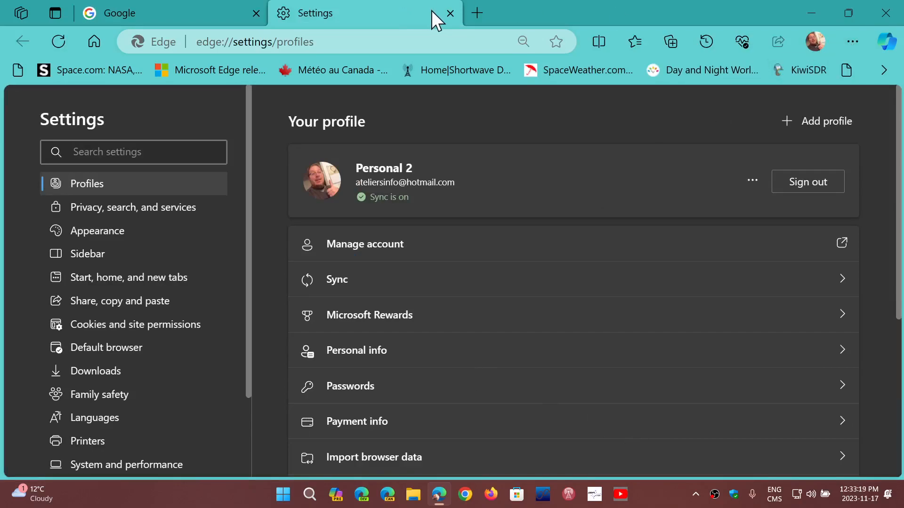
pyautogui.click(451, 12)
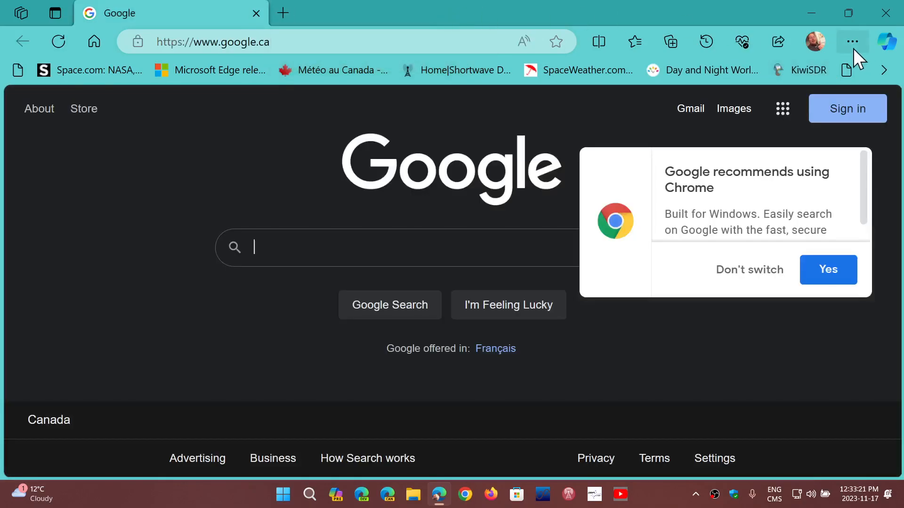
# - Reopen the Edge menu and expand the Help and feedback submenu
pyautogui.click(853, 41)
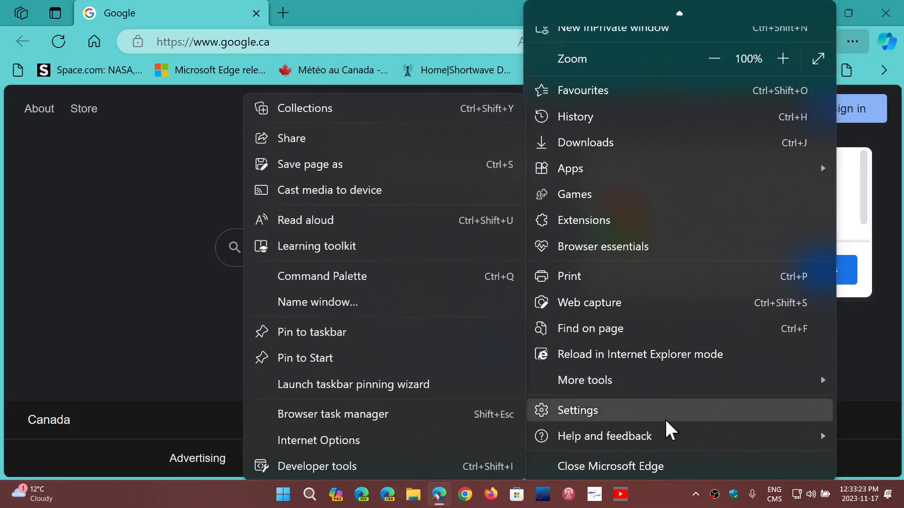
pyautogui.click(604, 436)
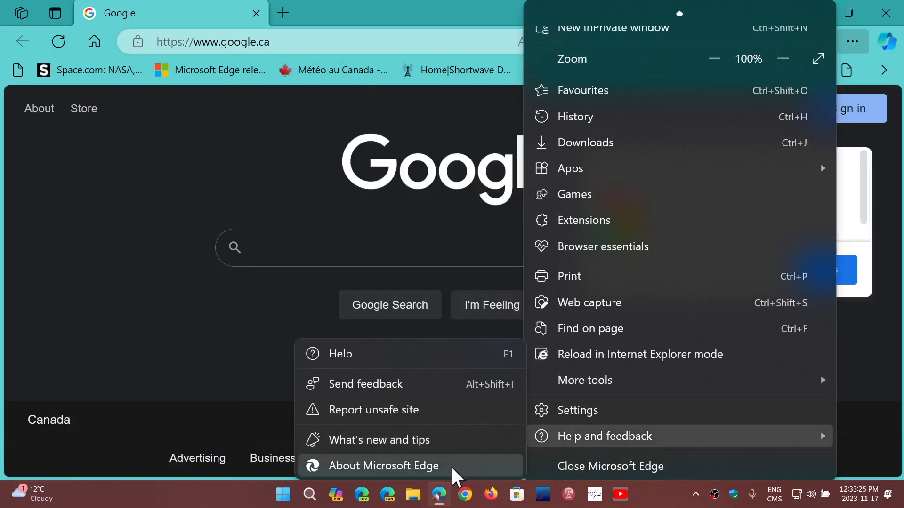
# - View About Microsoft Edge confirming version 119.0.2151.72 is up to date, then close Edge
pyautogui.click(386, 466)
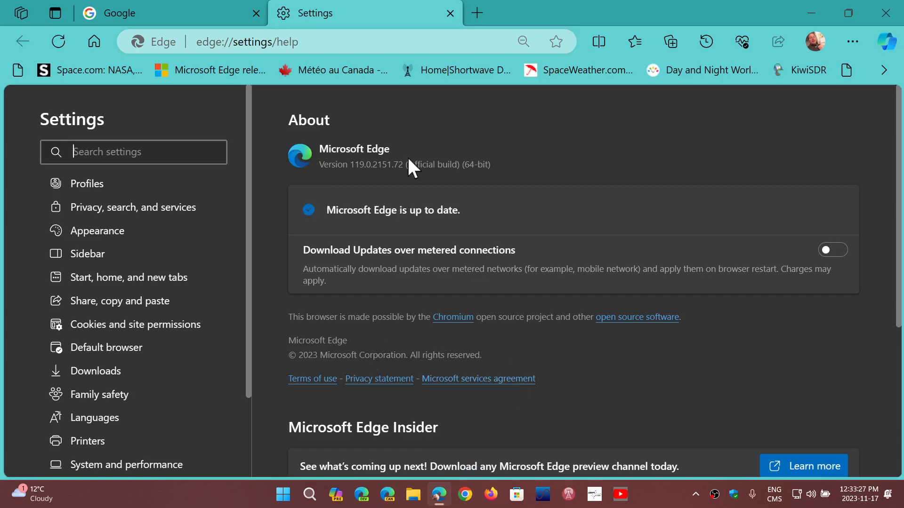
pyautogui.moveTo(377, 188)
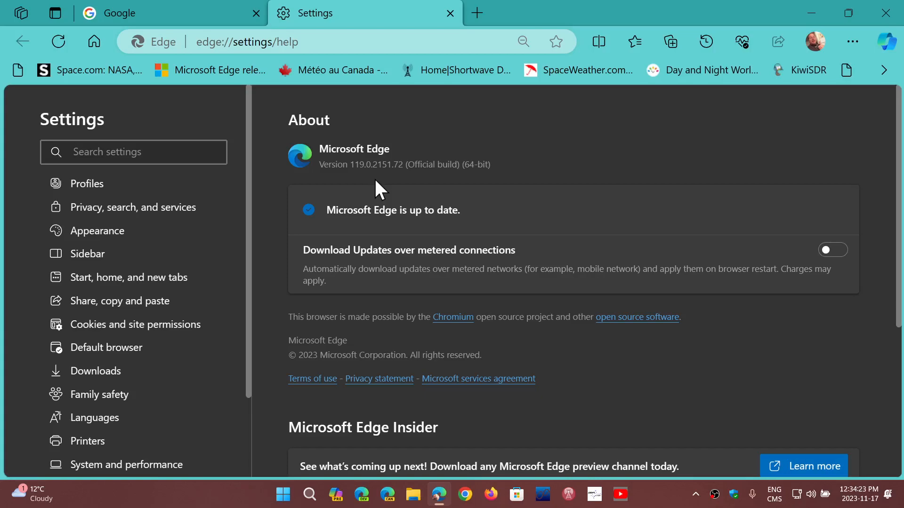
pyautogui.click(133, 152)
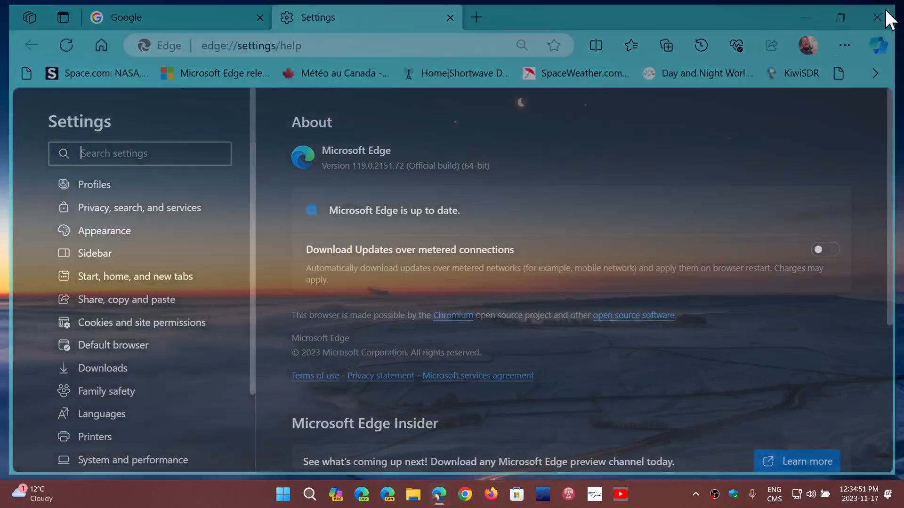
pyautogui.click(876, 17)
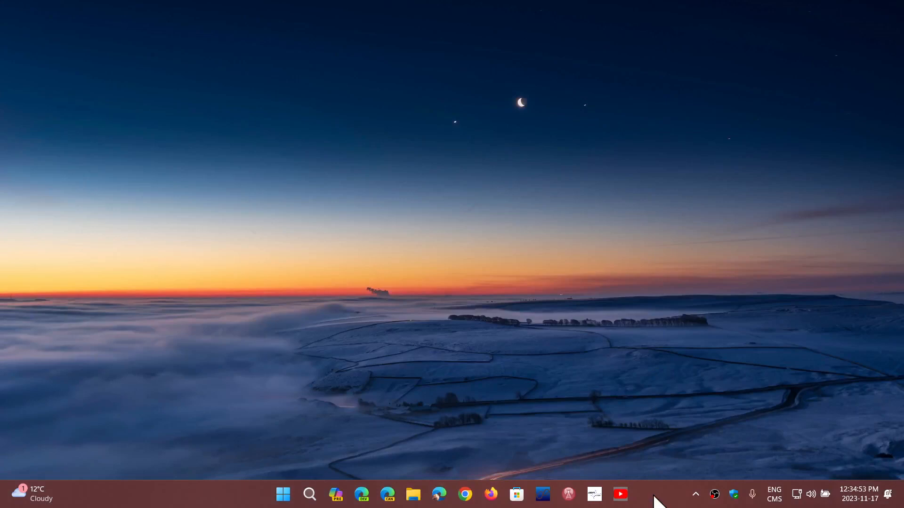